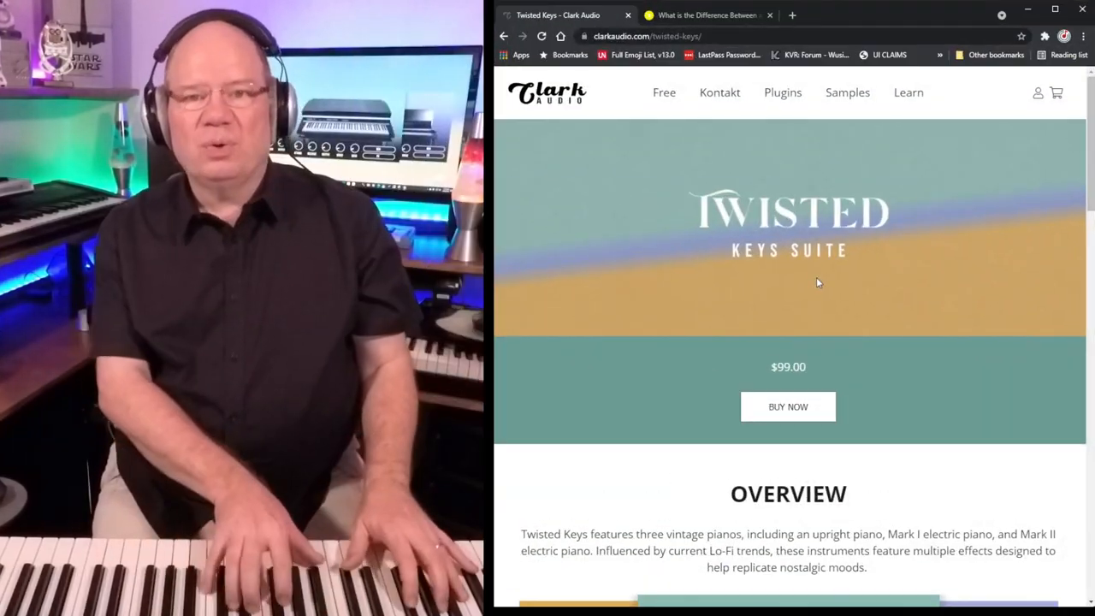
Scroll the Clark Audio Twisted Keys page past Overview and Flutter Textures Twist down to Specs
{"action": "scroll", "scroll_direction": "down", "scroll_amount": 3}
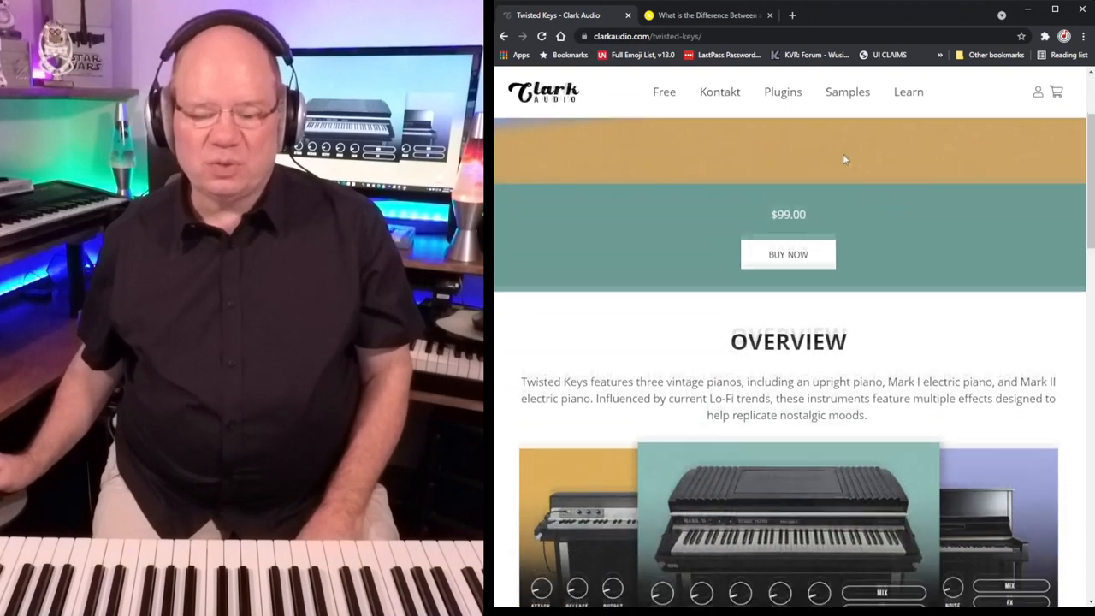
{"action": "scroll", "scroll_direction": "down", "scroll_amount": 3}
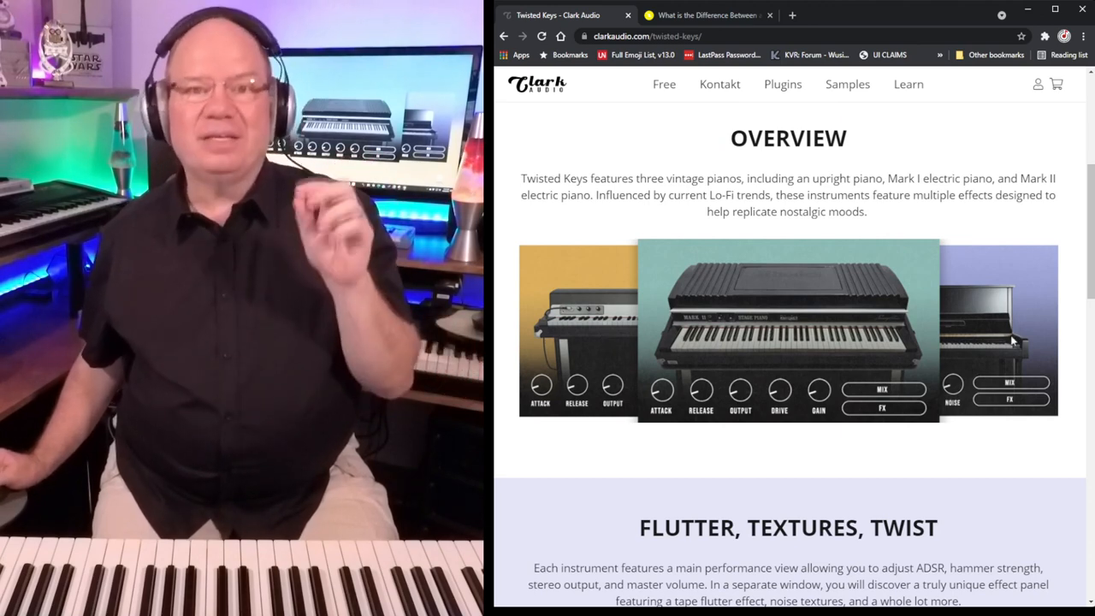
{"action": "scroll", "scroll_direction": "down", "scroll_amount": 3}
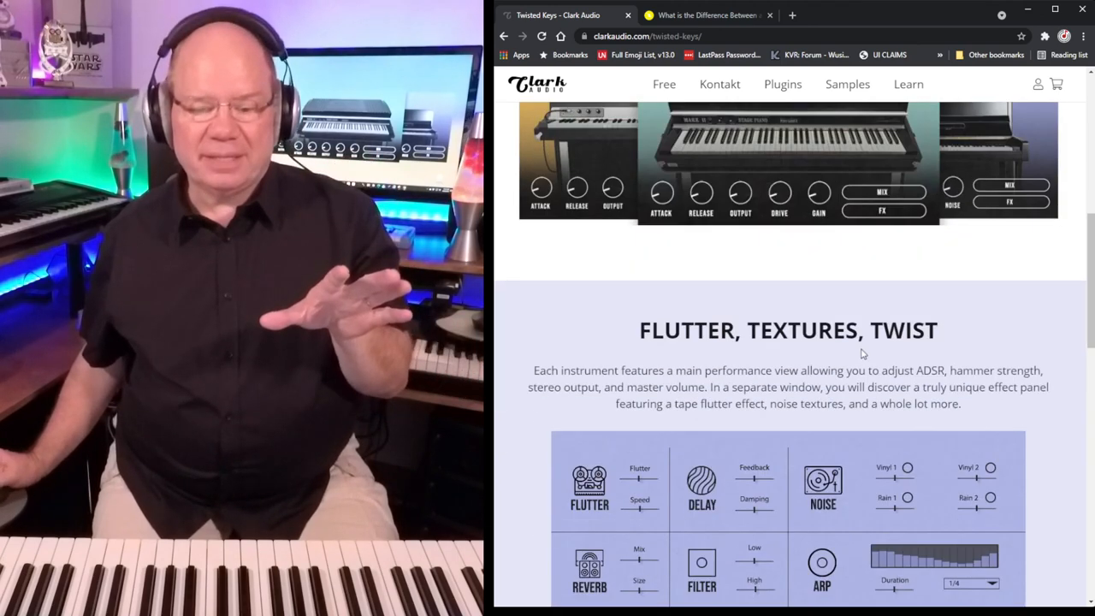
{"action": "scroll", "scroll_direction": "down", "scroll_amount": 3}
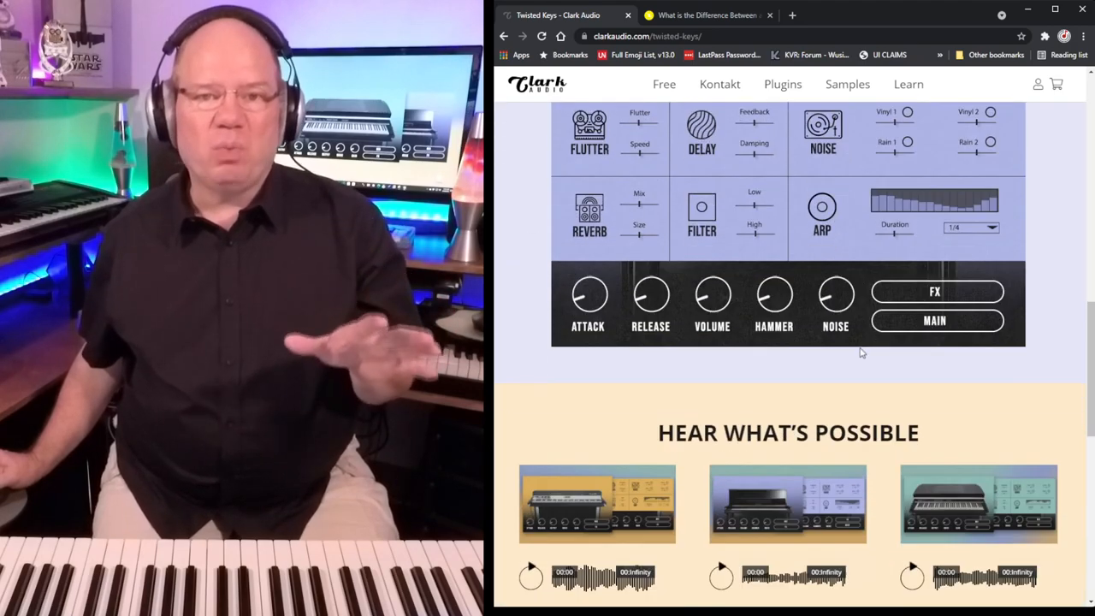
{"action": "scroll", "scroll_direction": "down", "scroll_amount": 3}
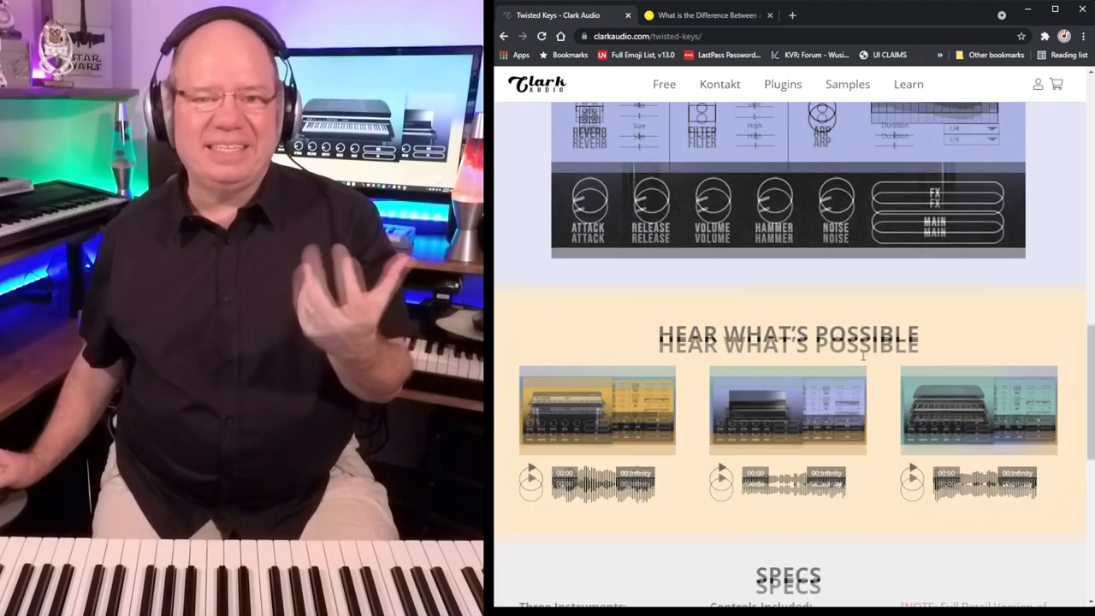
{"action": "scroll", "scroll_direction": "down", "scroll_amount": 3}
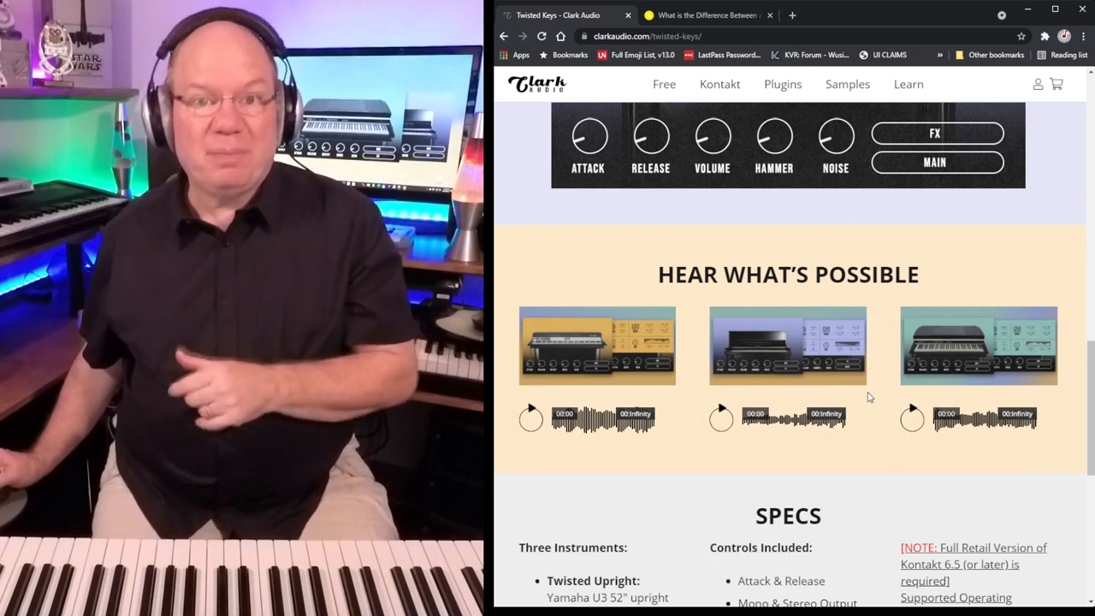
{"action": "scroll", "scroll_direction": "down", "scroll_amount": 3}
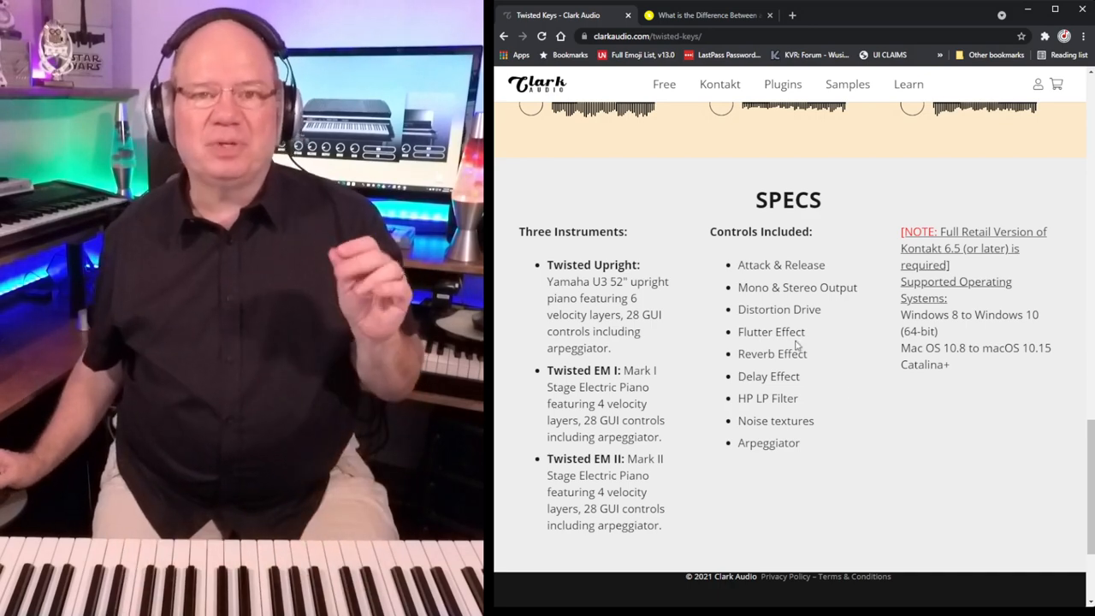
{"action": "scroll", "scroll_direction": "up", "scroll_amount": 3}
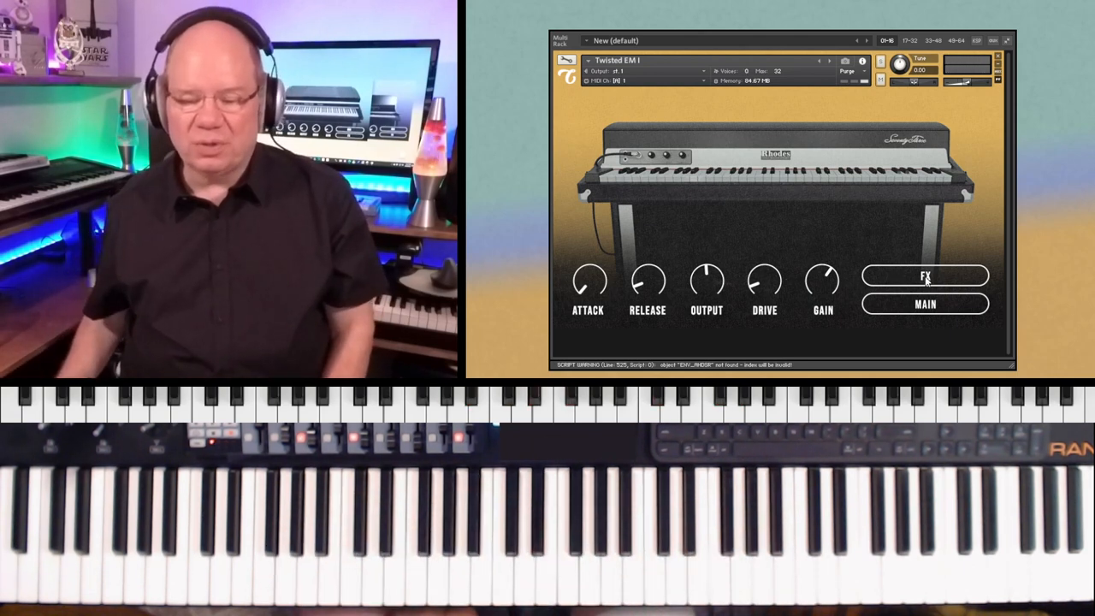
Show the Twisted EM I FX page with its flutter, delay, noise, reverb, filter and arpeggiator controls
{"action": "left_click", "coordinate": [924, 276]}
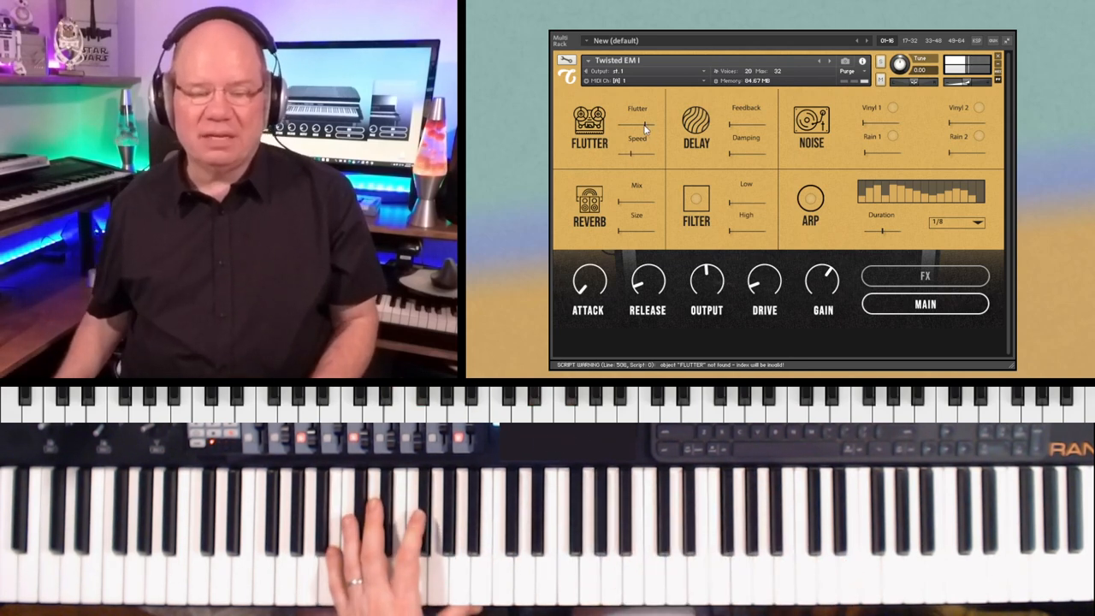
{"action": "mouse_move", "coordinate": [646, 177]}
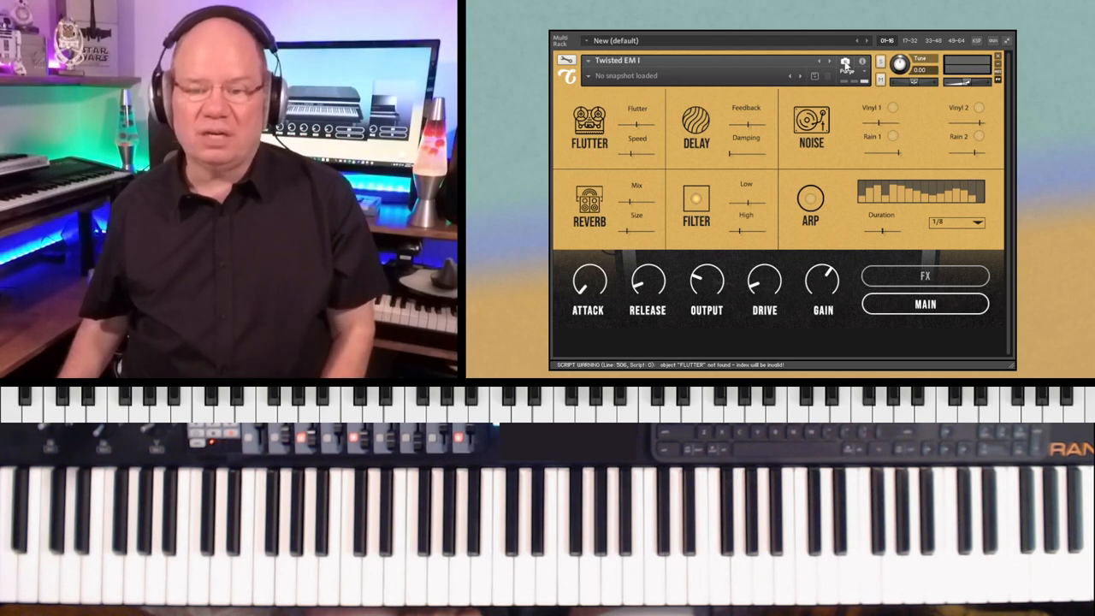
{"action": "mouse_move", "coordinate": [629, 82]}
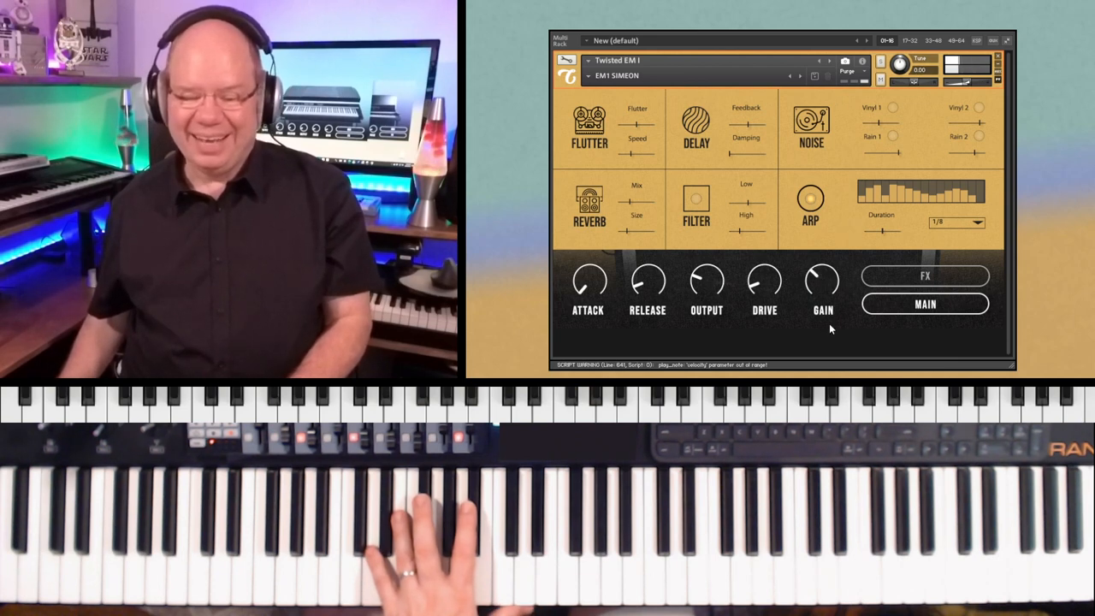
Draw the ARP step bars into a ramp that rises and then falls
{"action": "left_click", "coordinate": [427, 531]}
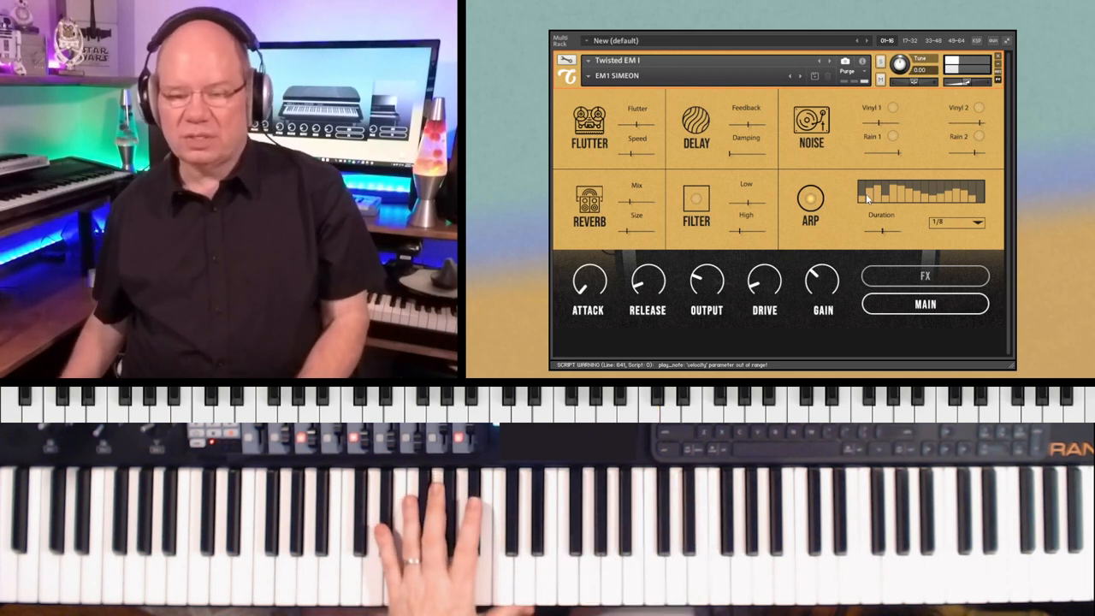
{"action": "left_click_drag", "start_coordinate": [859, 196], "coordinate": [978, 202]}
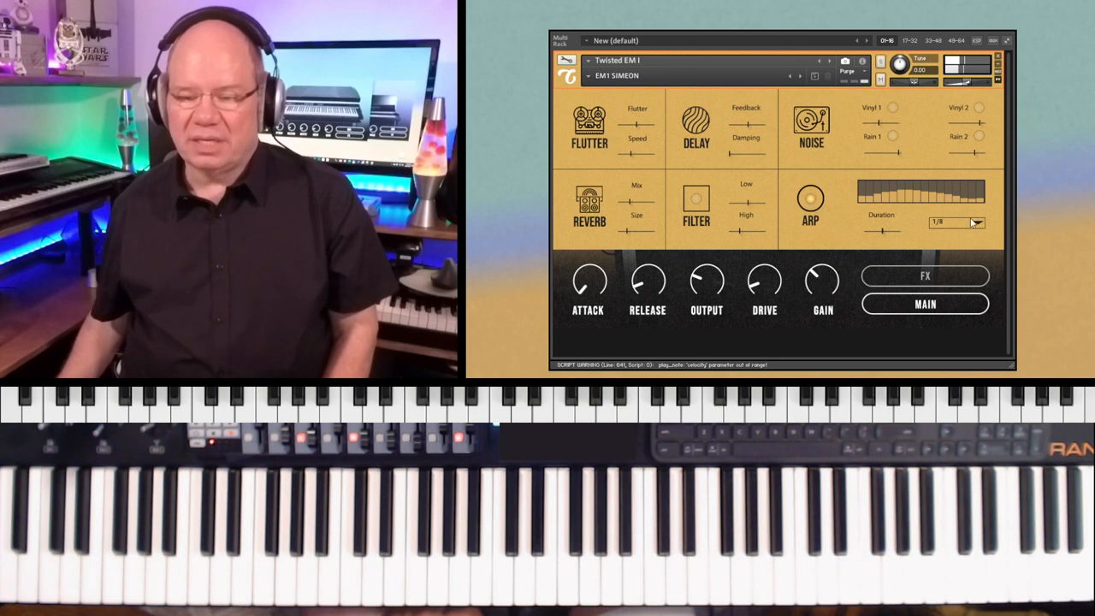
{"action": "left_click", "coordinate": [955, 223]}
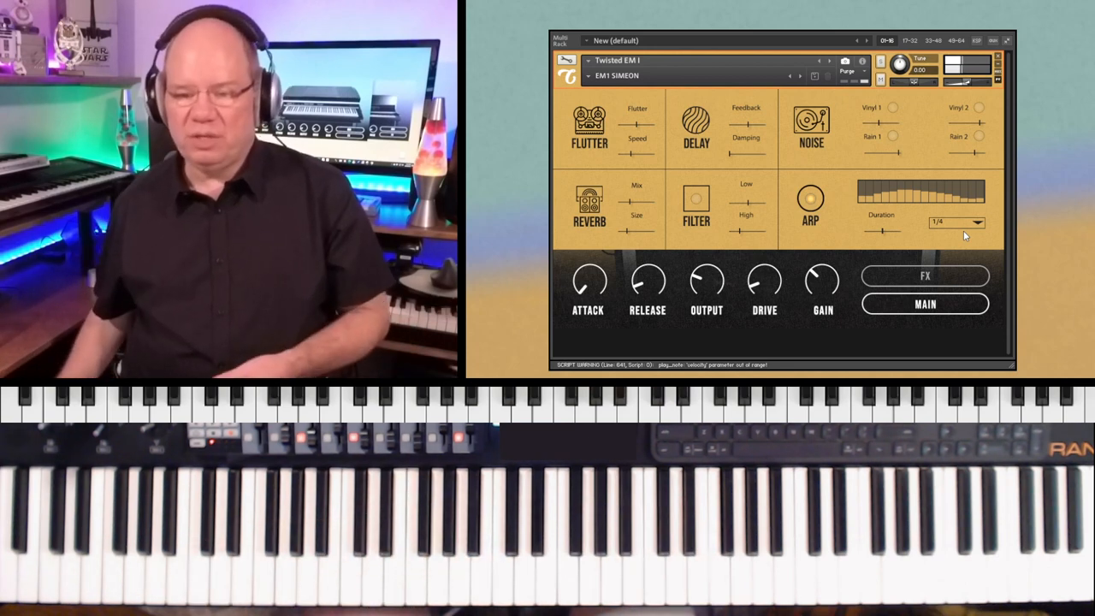
Try ARP Duration 1/16, then settle on 1/8 Triplet
{"action": "left_click", "coordinate": [957, 223]}
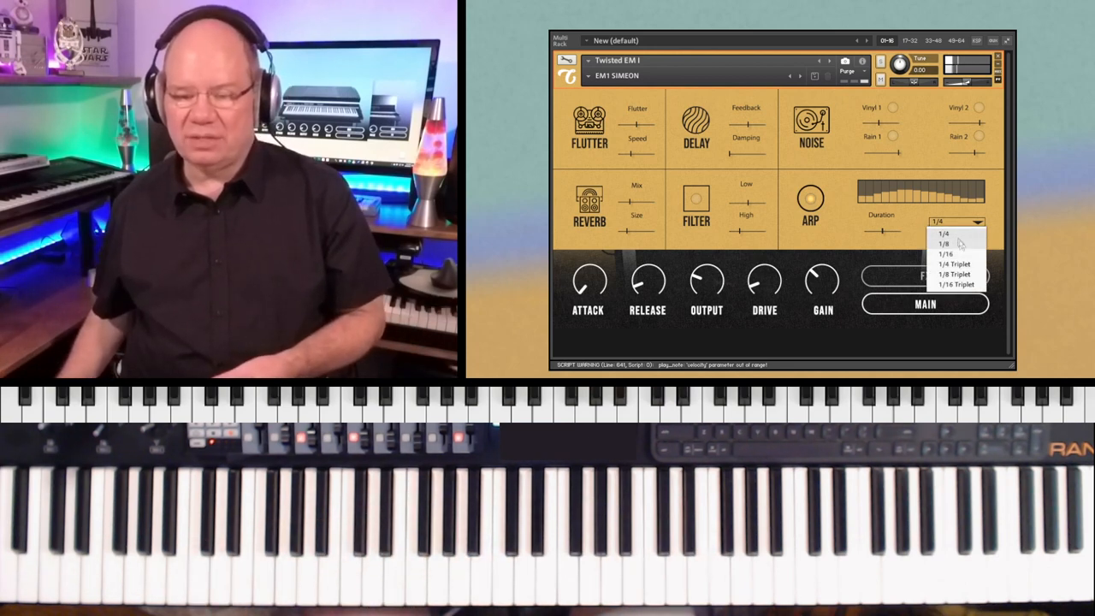
{"action": "left_click", "coordinate": [948, 253]}
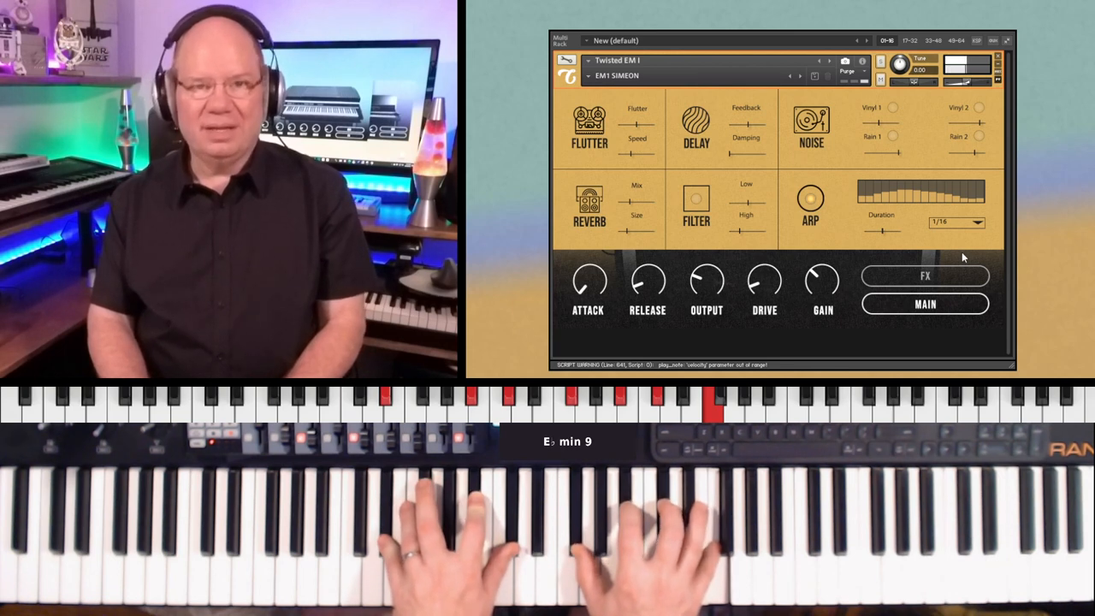
{"action": "left_click", "coordinate": [975, 223]}
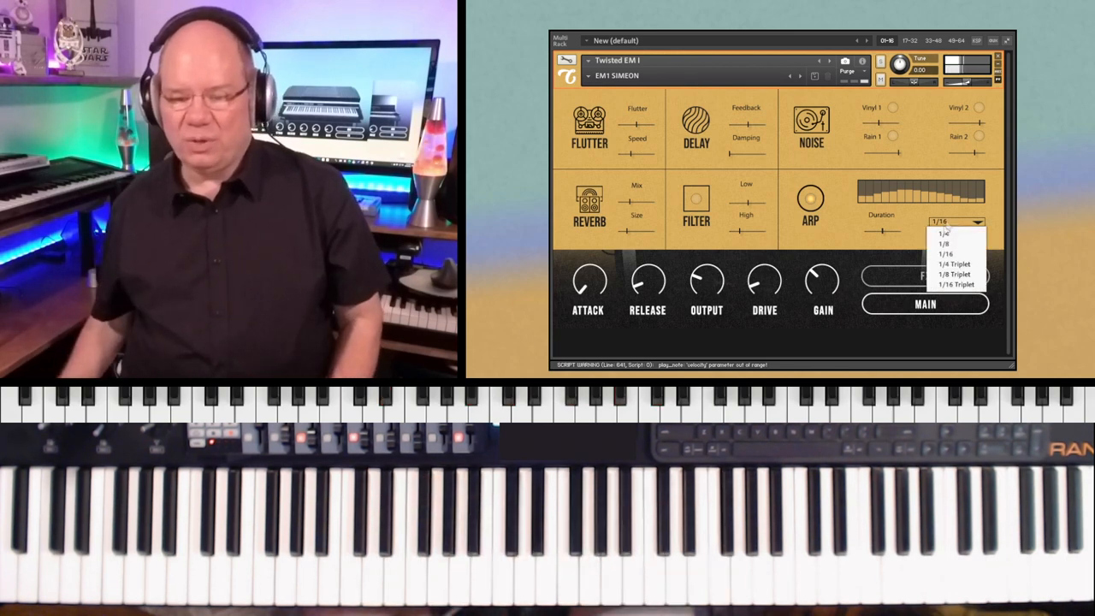
{"action": "mouse_move", "coordinate": [951, 274]}
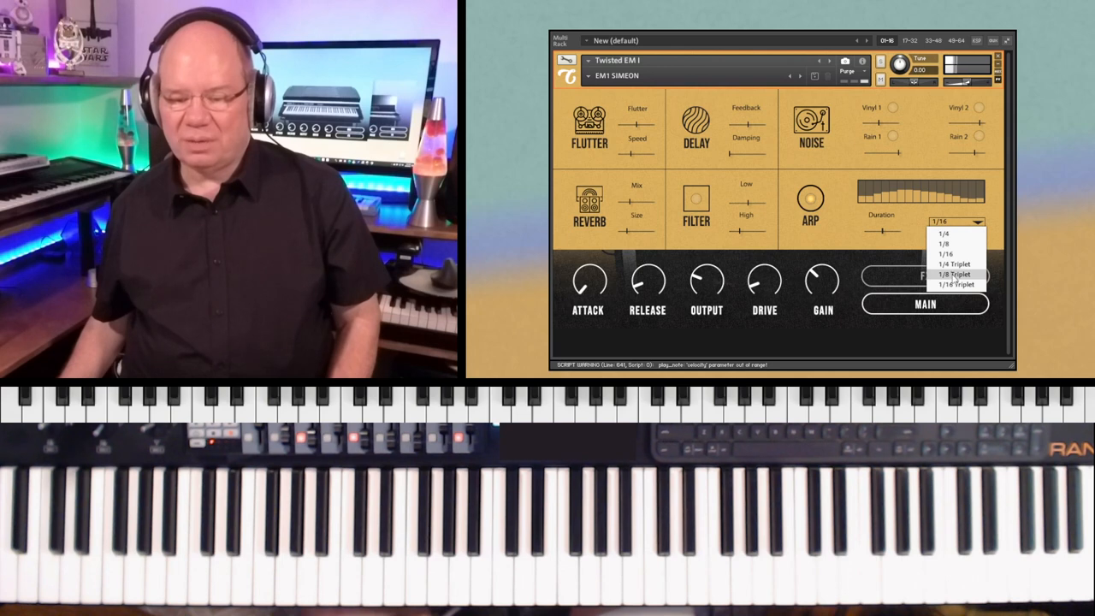
{"action": "left_click", "coordinate": [955, 274]}
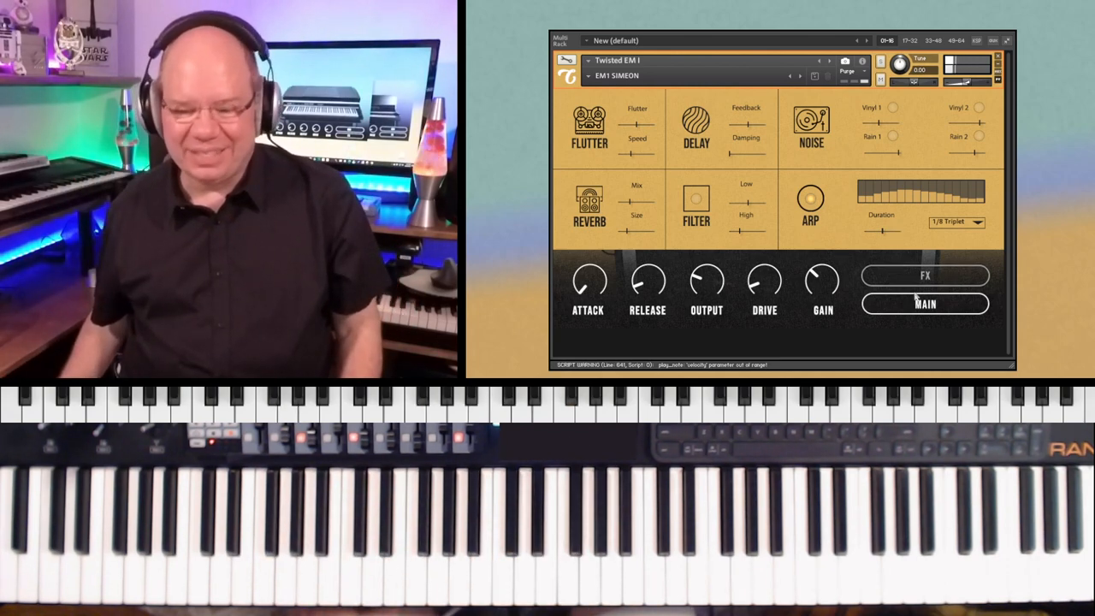
Check the FX page once more and land back on the MAIN page with the electric piano picture
{"action": "left_click", "coordinate": [924, 305]}
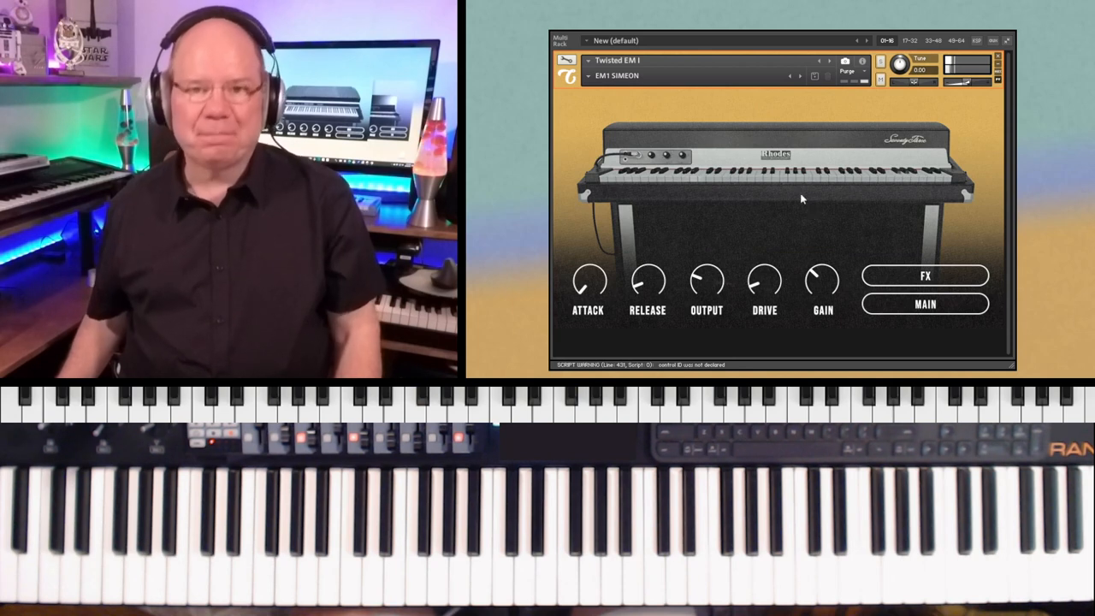
{"action": "left_click", "coordinate": [924, 276]}
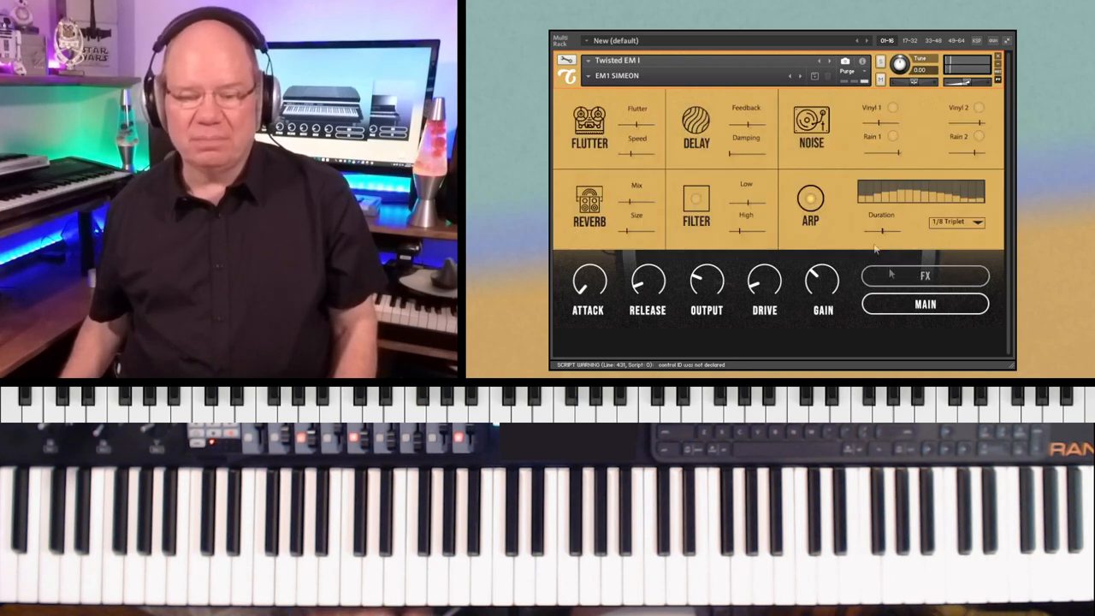
{"action": "left_click", "coordinate": [925, 304]}
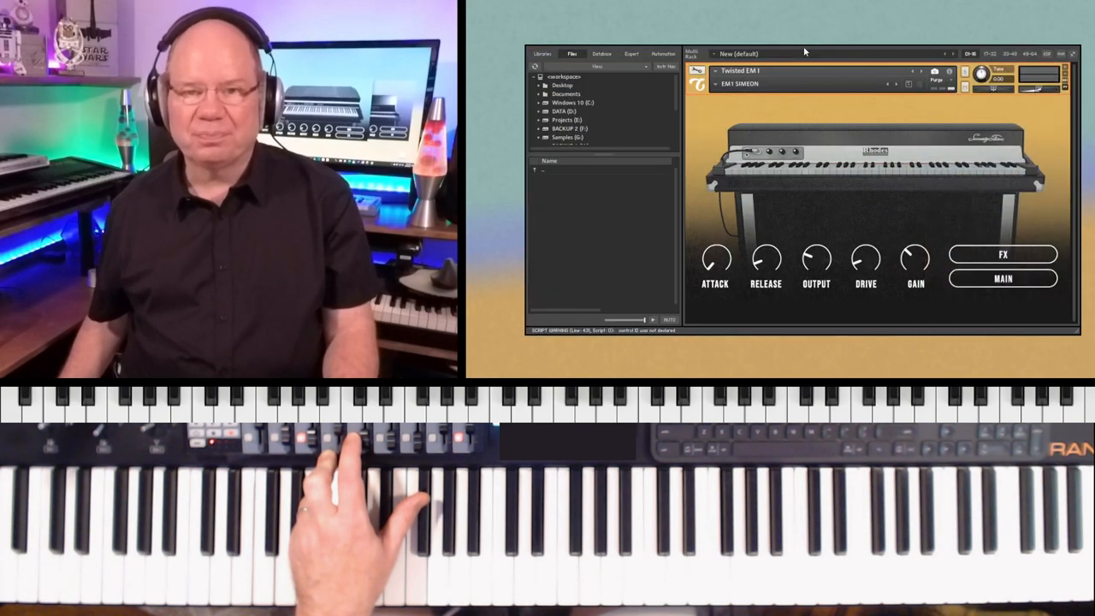
Load Twisted Upright.nki from CLARK AUDIO - TWISTED > Twisted Upright in the Files browser
{"action": "left_click", "coordinate": [544, 111]}
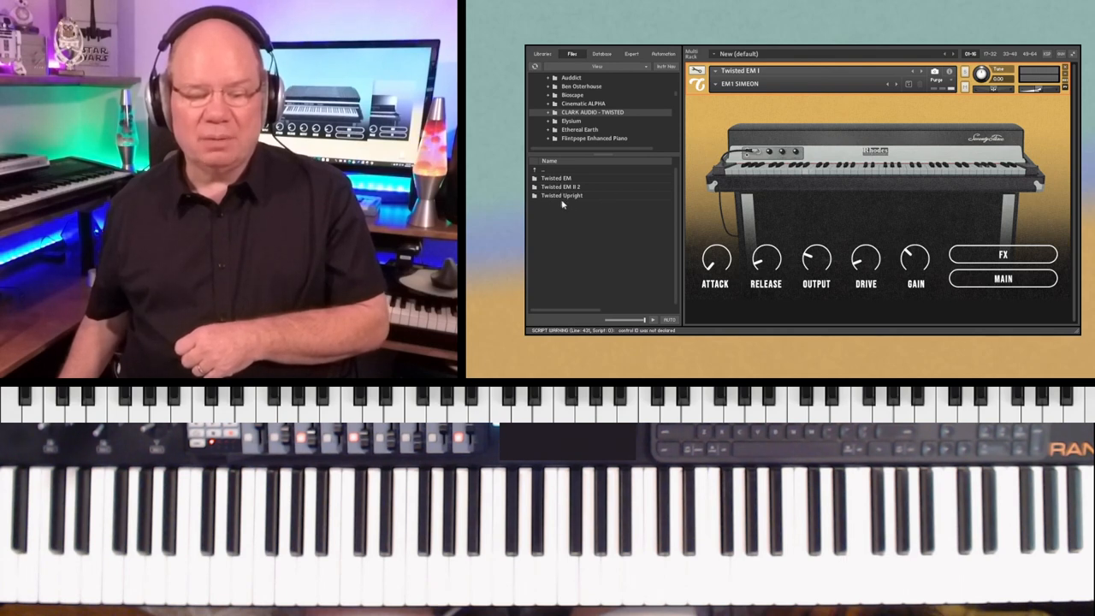
{"action": "left_click", "coordinate": [561, 195]}
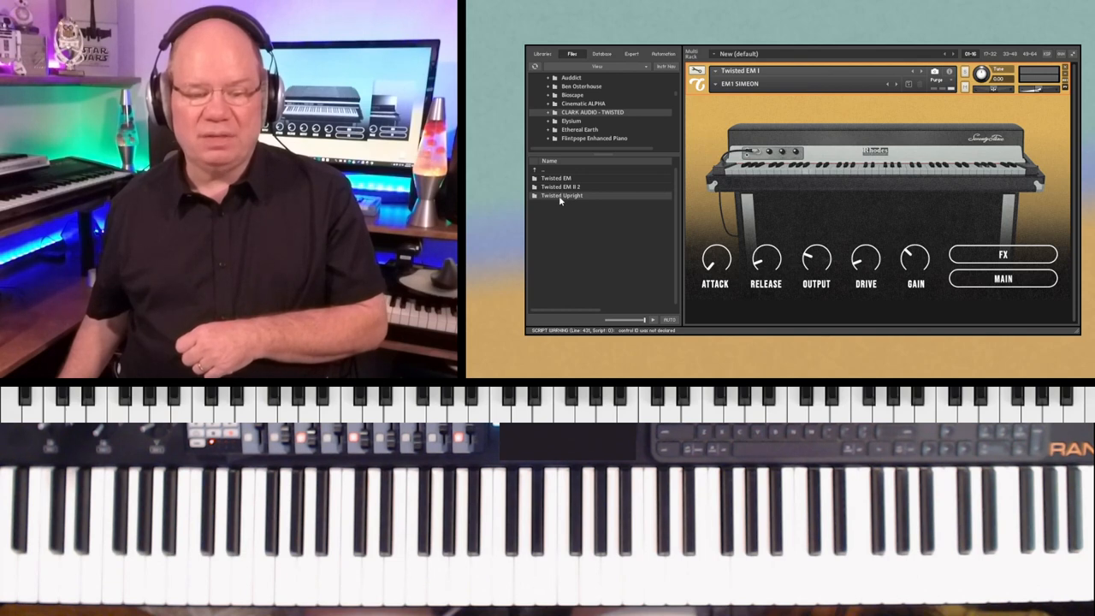
{"action": "left_click", "coordinate": [561, 195]}
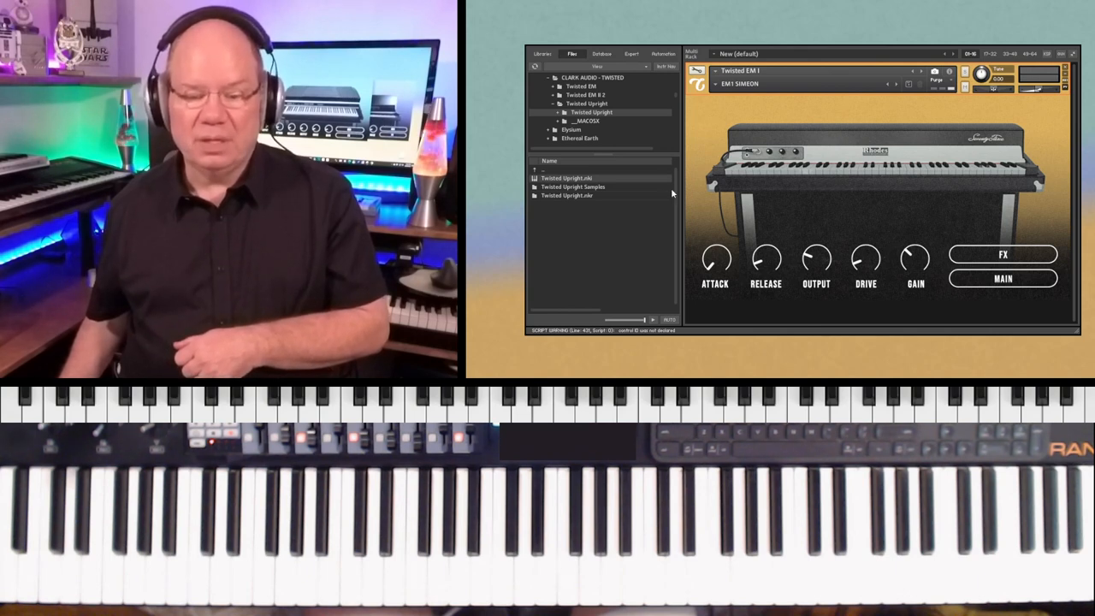
{"action": "double_click", "coordinate": [566, 176]}
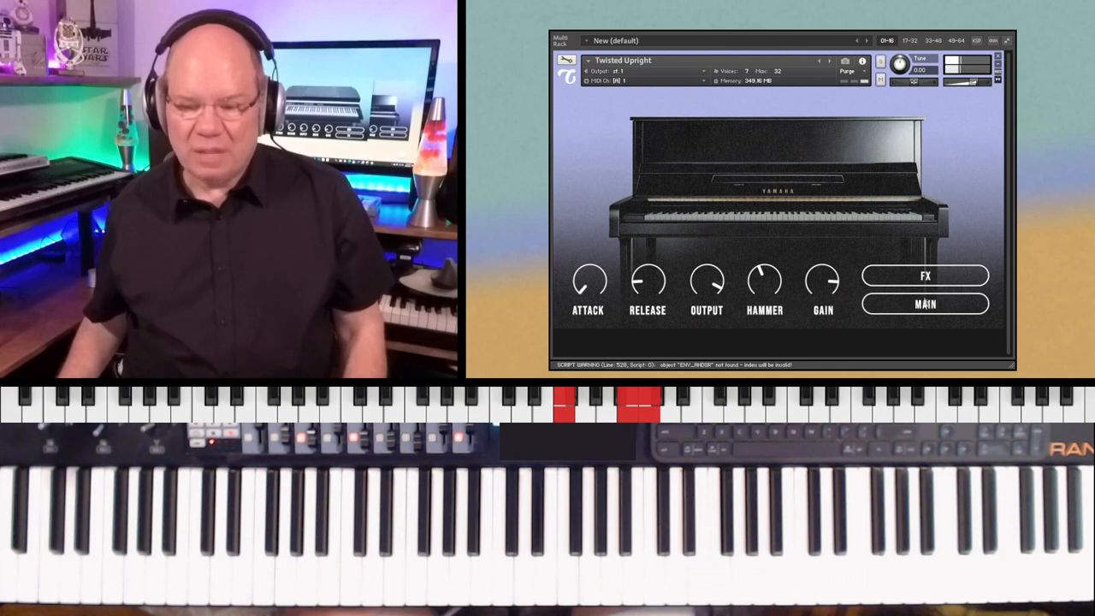
Show the Twisted Upright FX page and play a C/G passage through it
{"action": "left_click", "coordinate": [926, 275]}
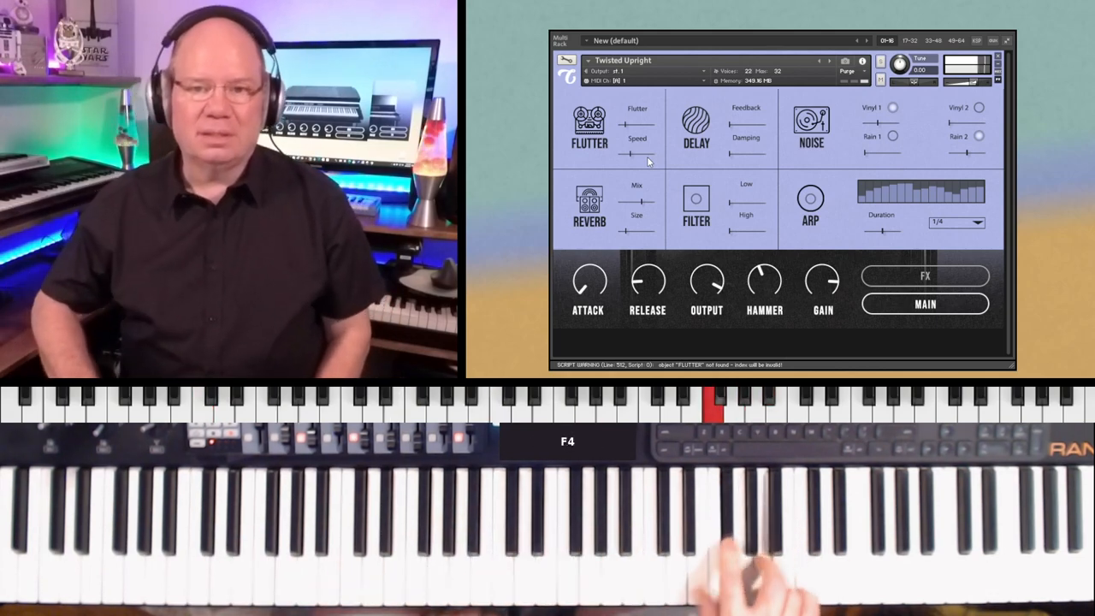
{"action": "key", "text": "C/G"}
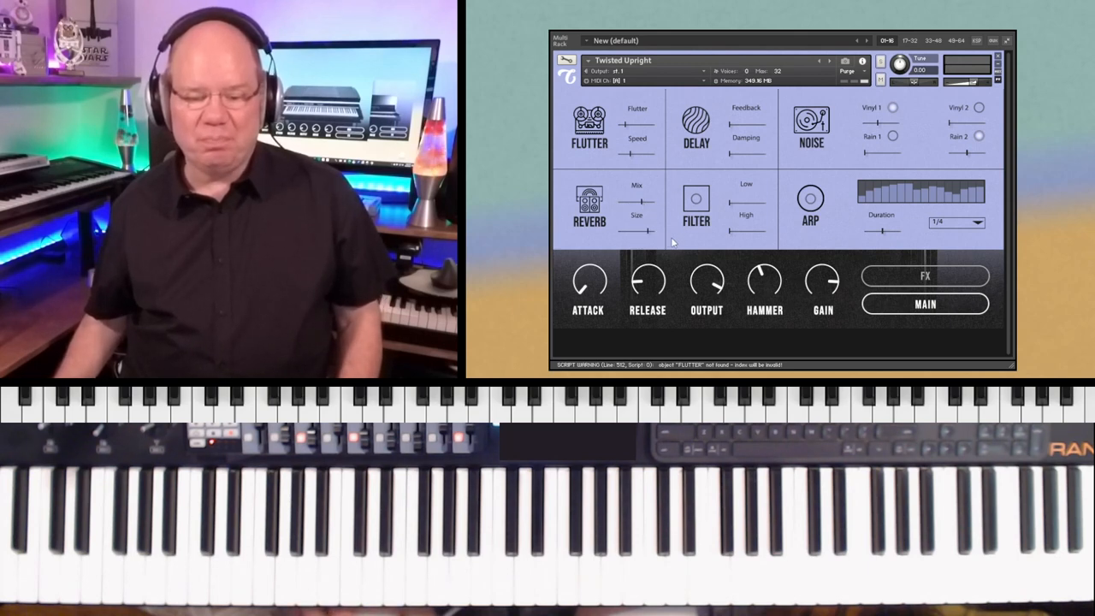
{"action": "mouse_move", "coordinate": [632, 202]}
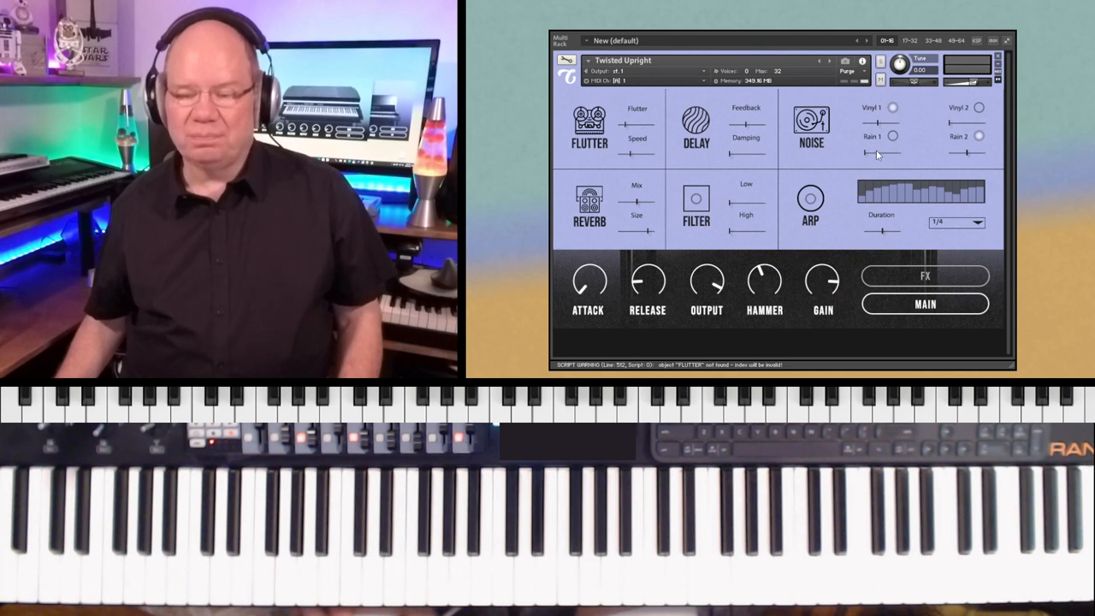
{"action": "mouse_move", "coordinate": [991, 164]}
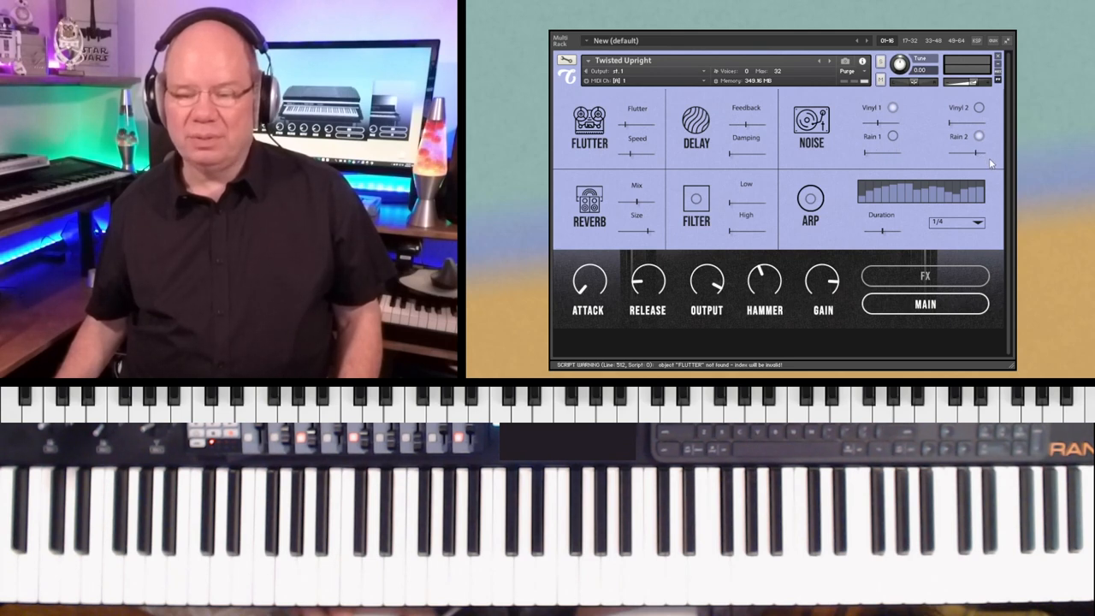
{"action": "mouse_move", "coordinate": [955, 137]}
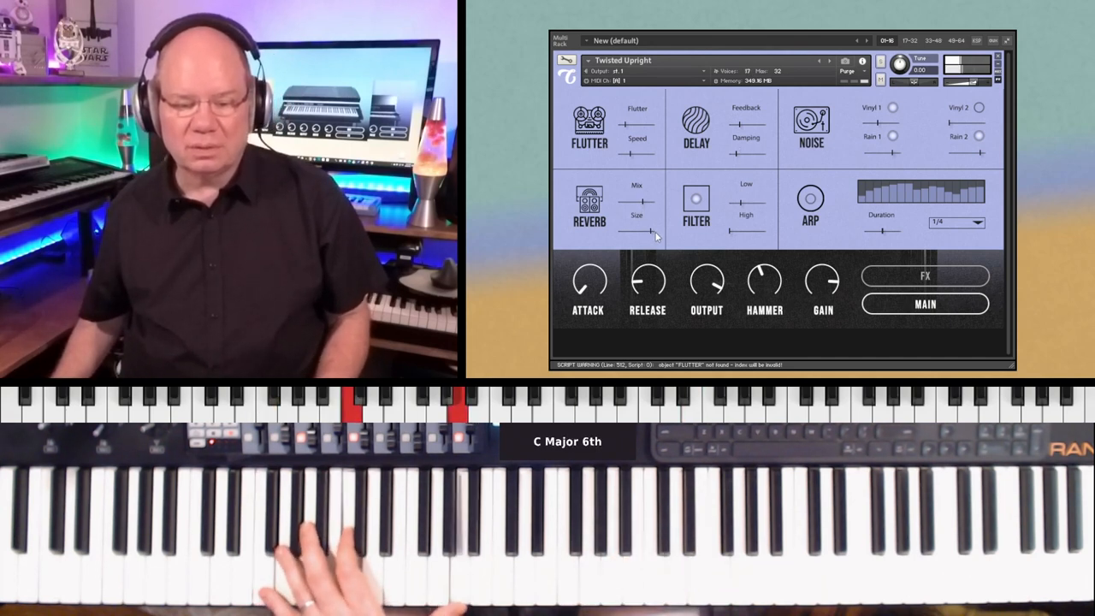
{"action": "mouse_move", "coordinate": [652, 222]}
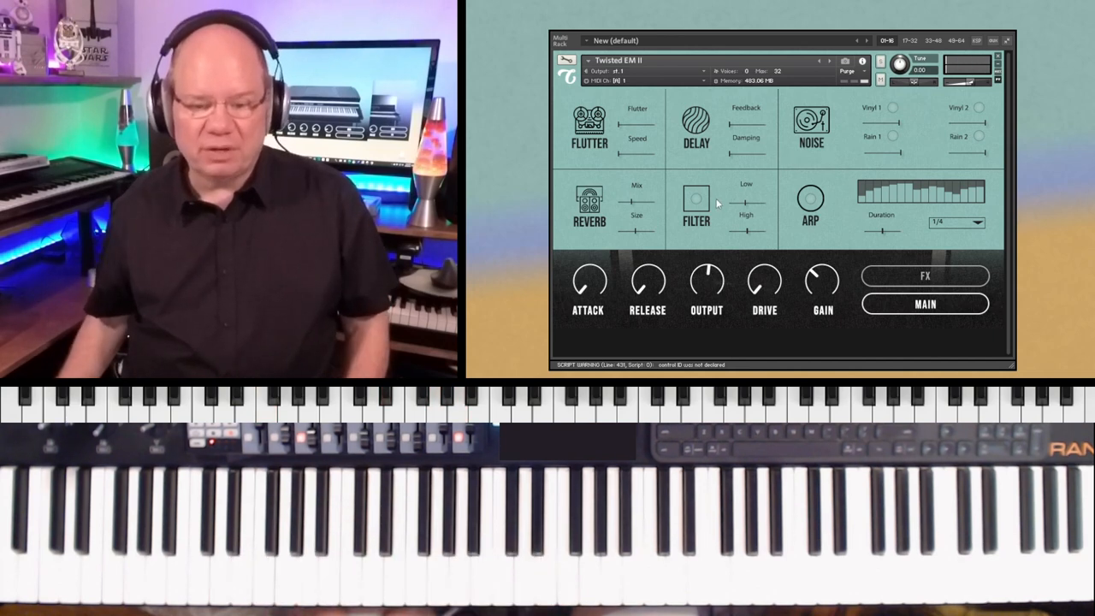
Enable the FILTER effect on Twisted EM II for a passage, then return to the MAIN page
{"action": "left_click", "coordinate": [695, 197]}
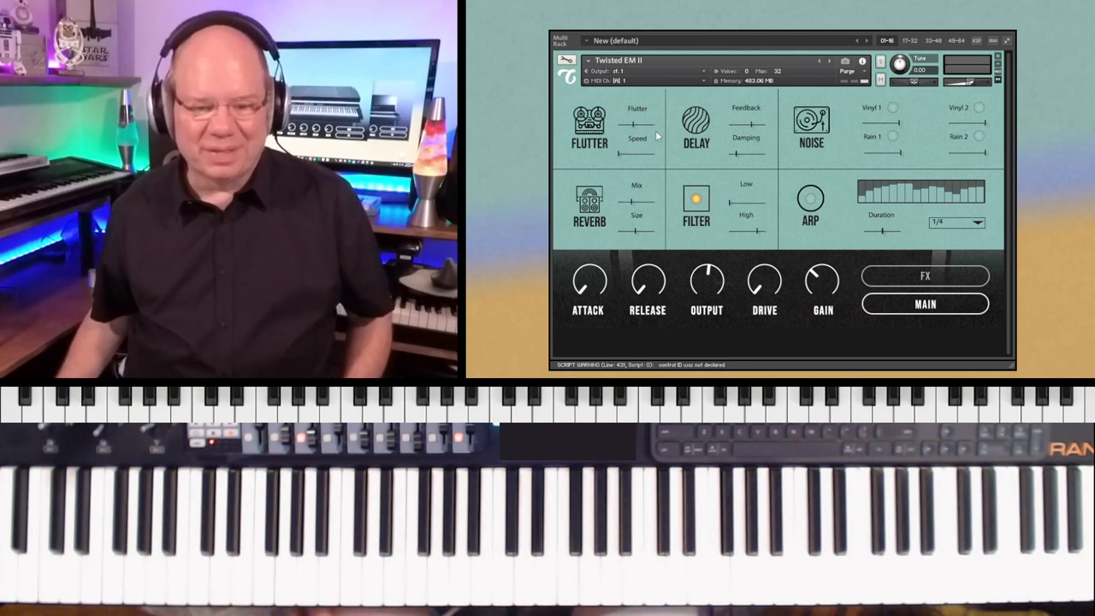
{"action": "mouse_move", "coordinate": [733, 128]}
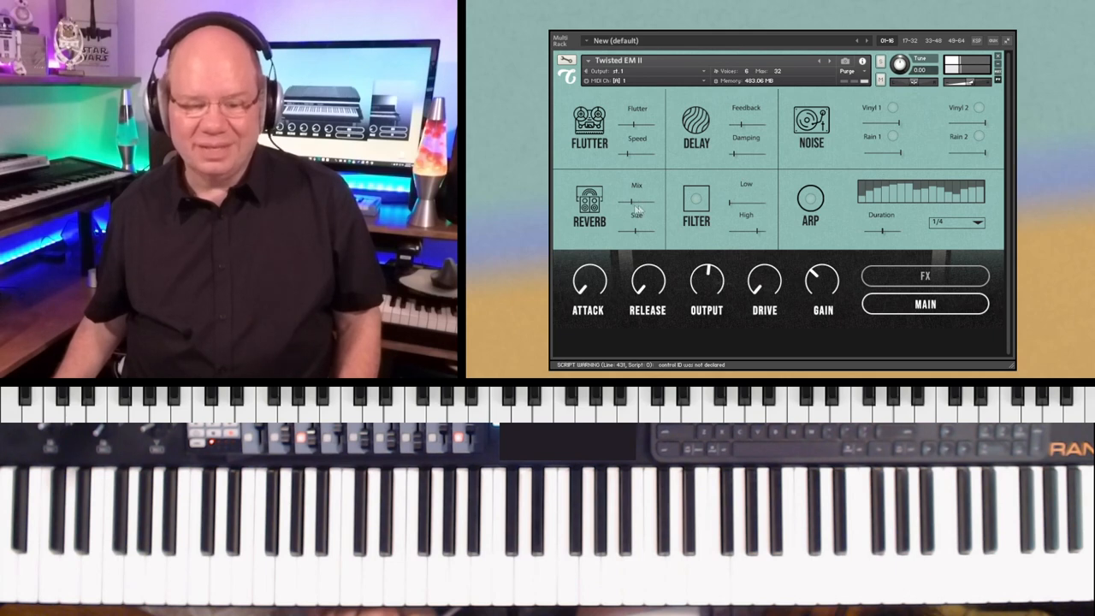
{"action": "left_click", "coordinate": [924, 305]}
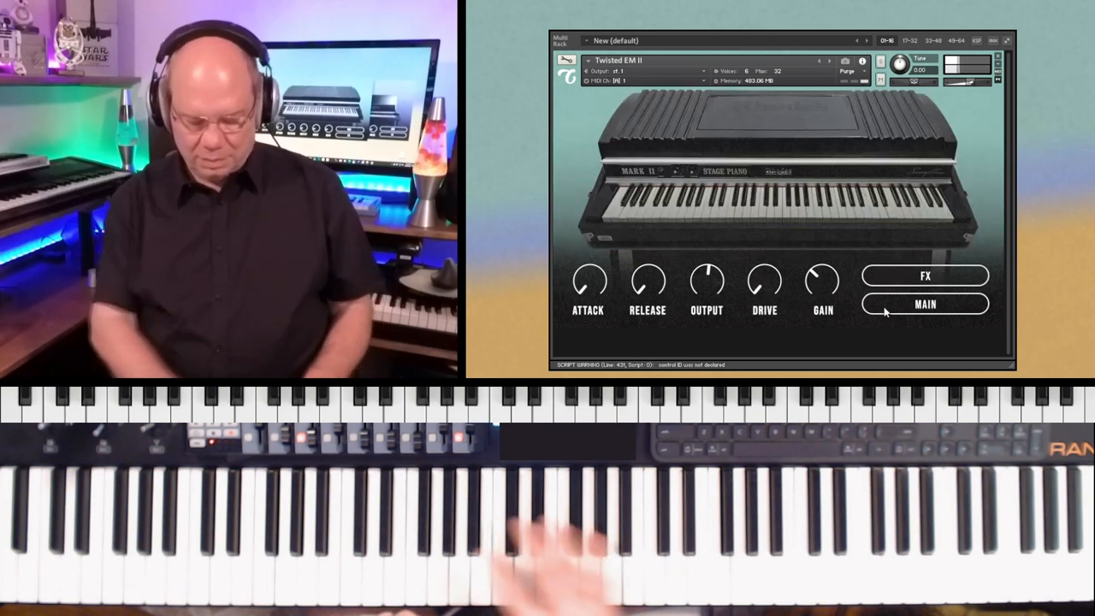